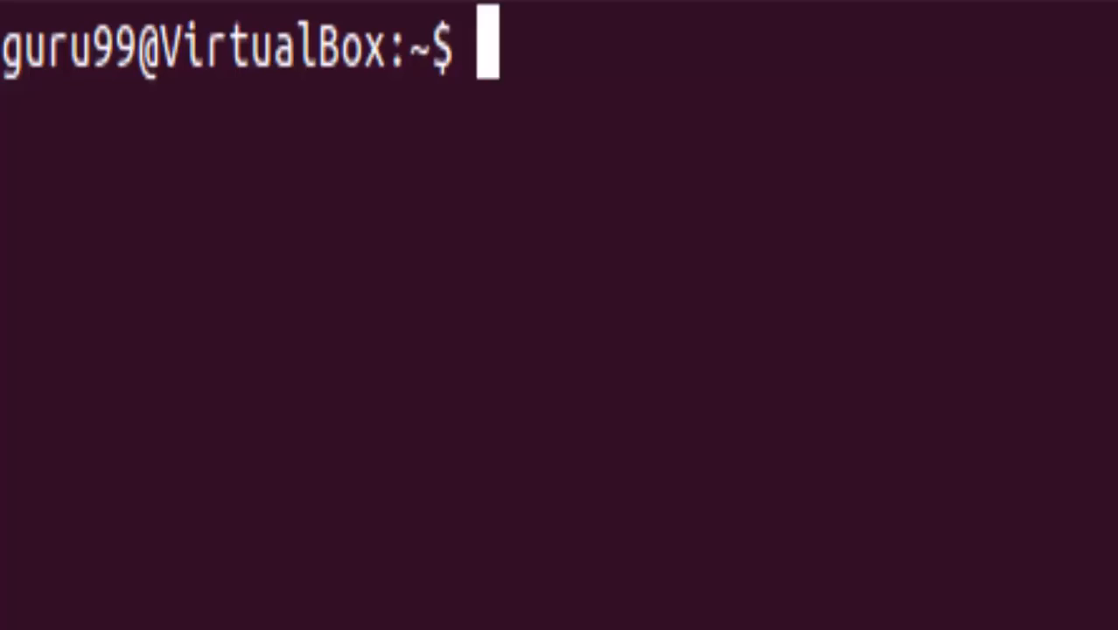
# Step: Launch vi on a new file named script.pl from the shell prompt
pyautogui.write('vi script')
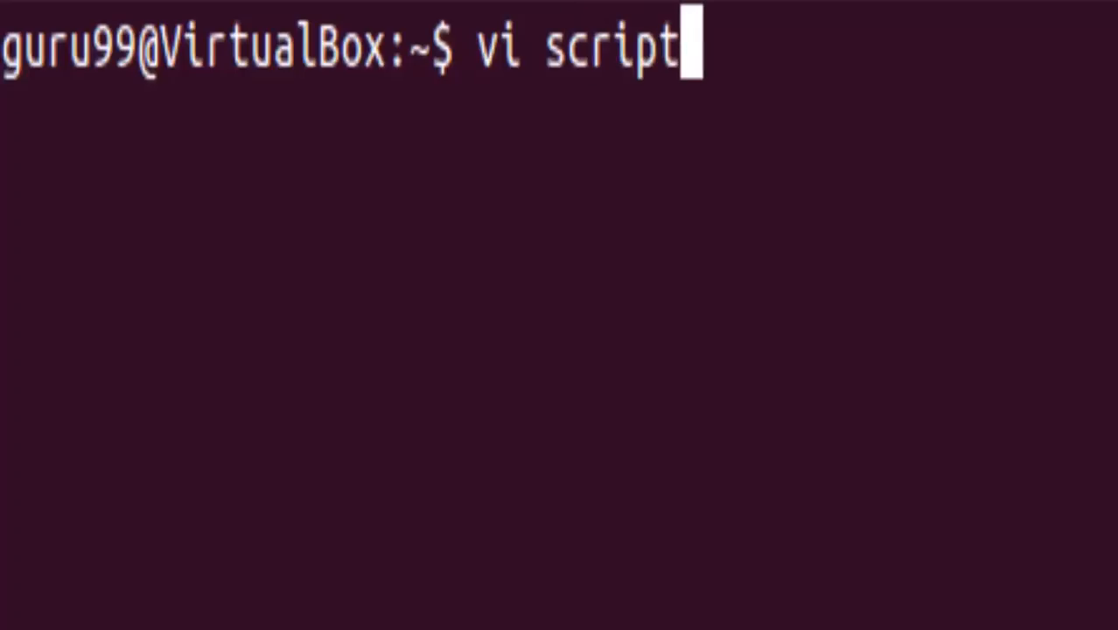
pyautogui.write('.pl')
pyautogui.write('#!/usr/')
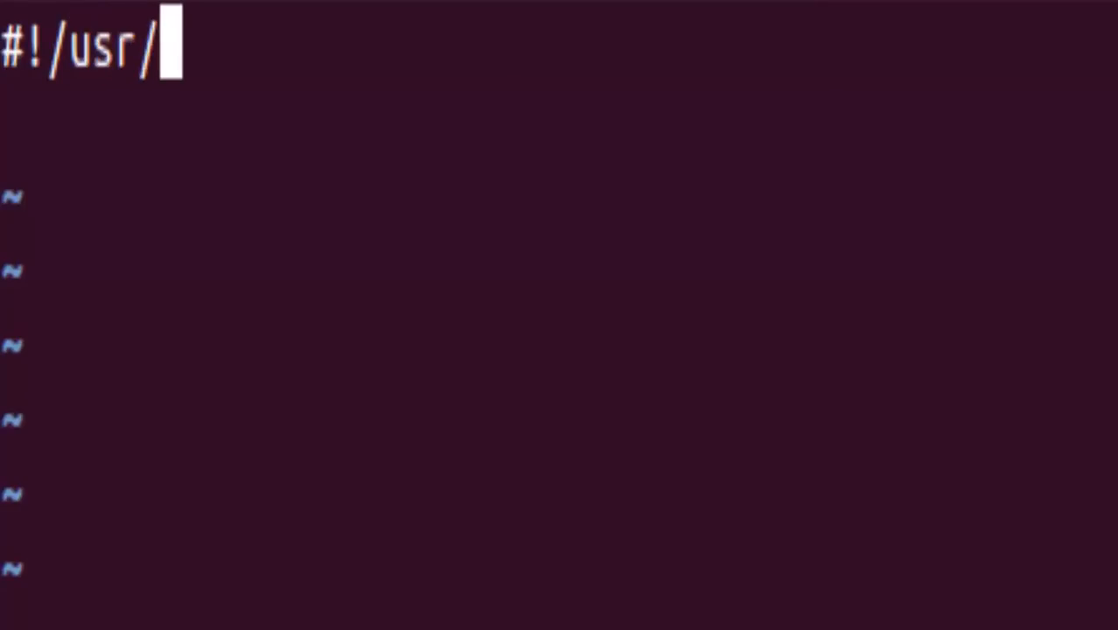
# Step: Finish the #!/usr/bin/perl interpreter line and leave a blank line beneath it
pyautogui.write('bin/per')
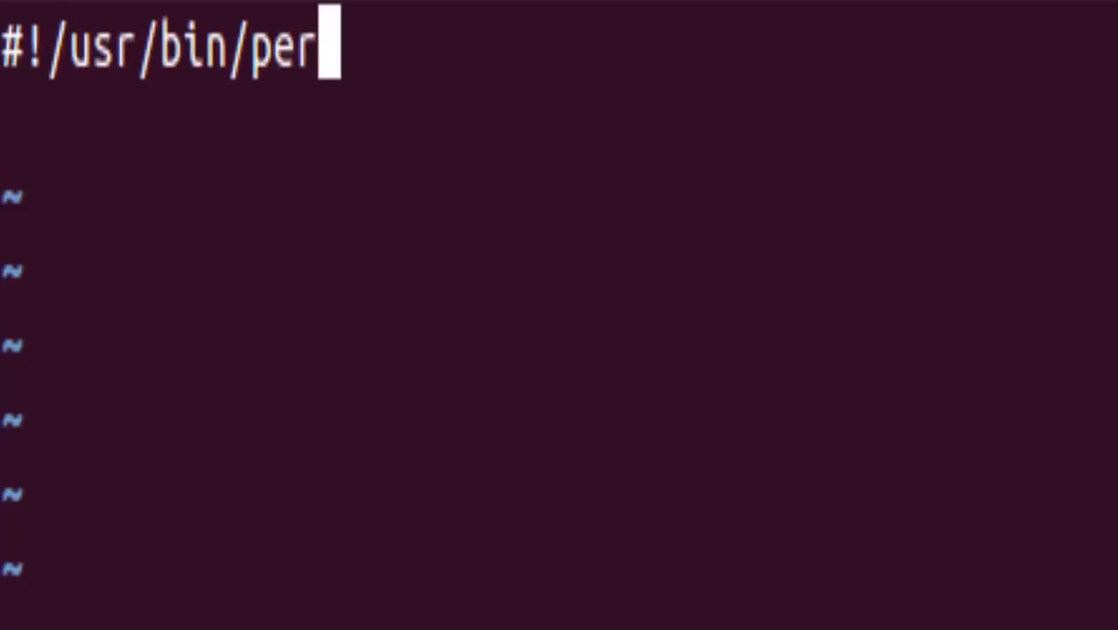
pyautogui.write('l')
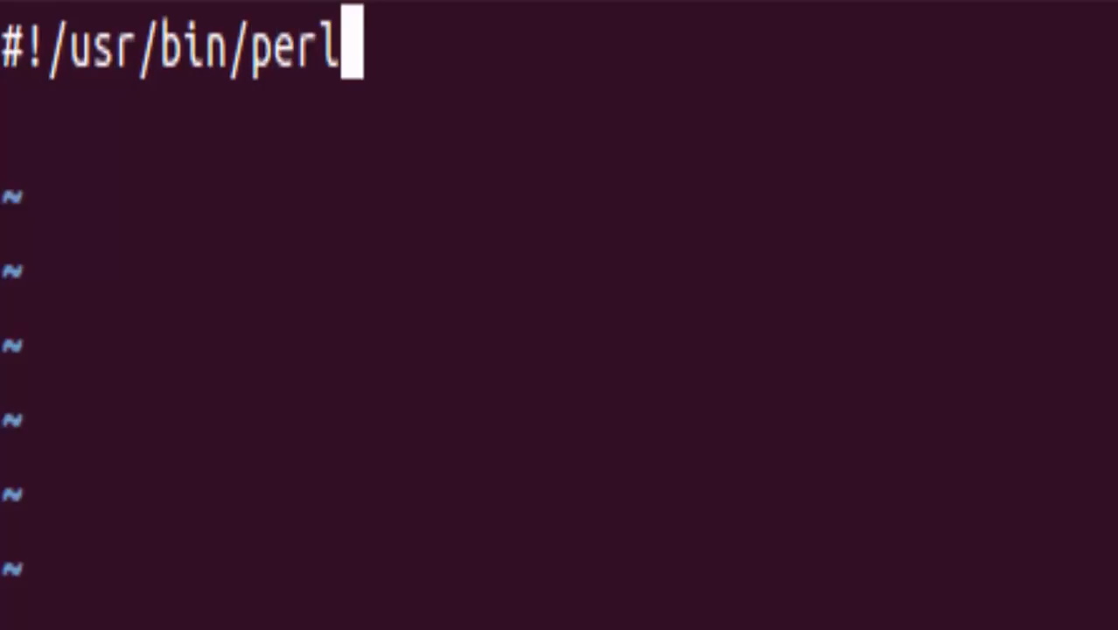
pyautogui.press('Return')
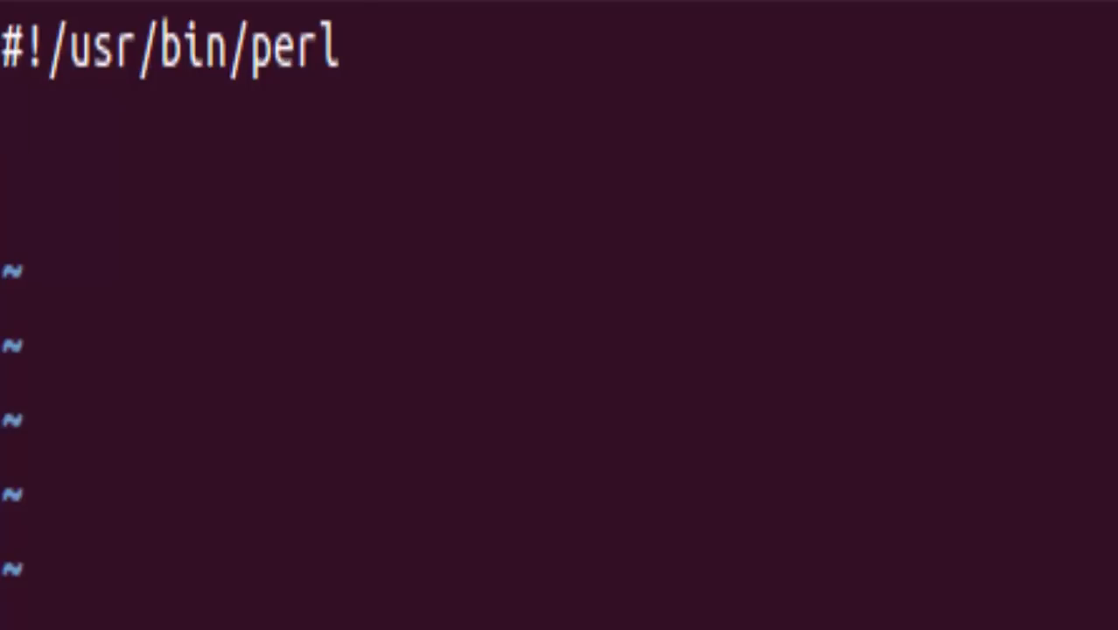
pyautogui.press('Return')
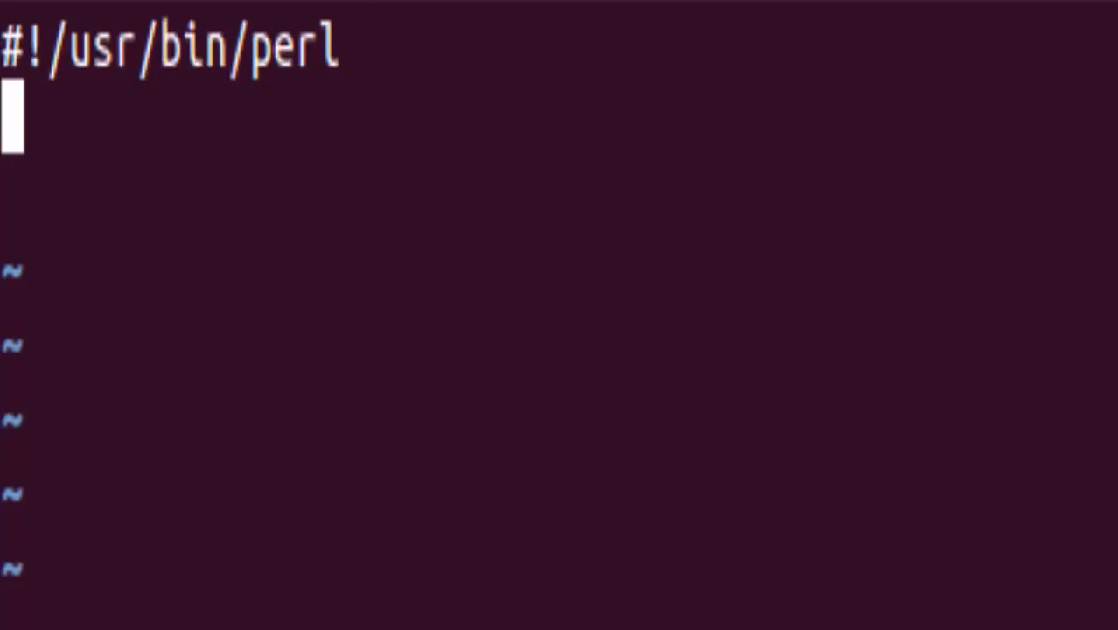
# Step: Write the lines printing "May I take your name please?", reading $name, and printing "Thank you $name"
pyautogui.write('print')
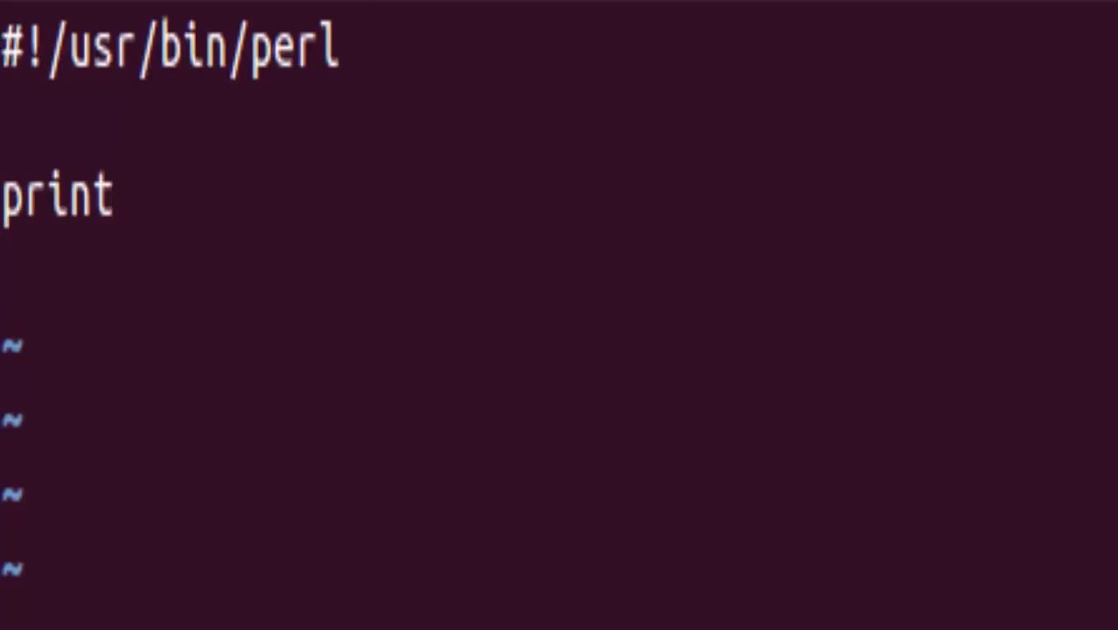
pyautogui.write('("May I take your name please?");')
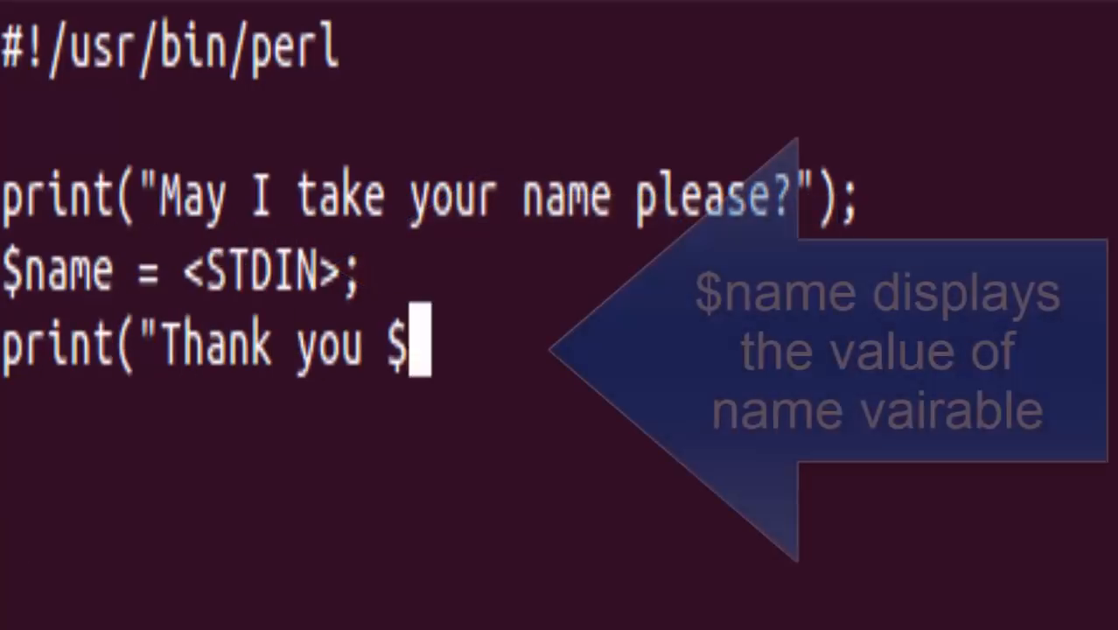
pyautogui.write('name");')
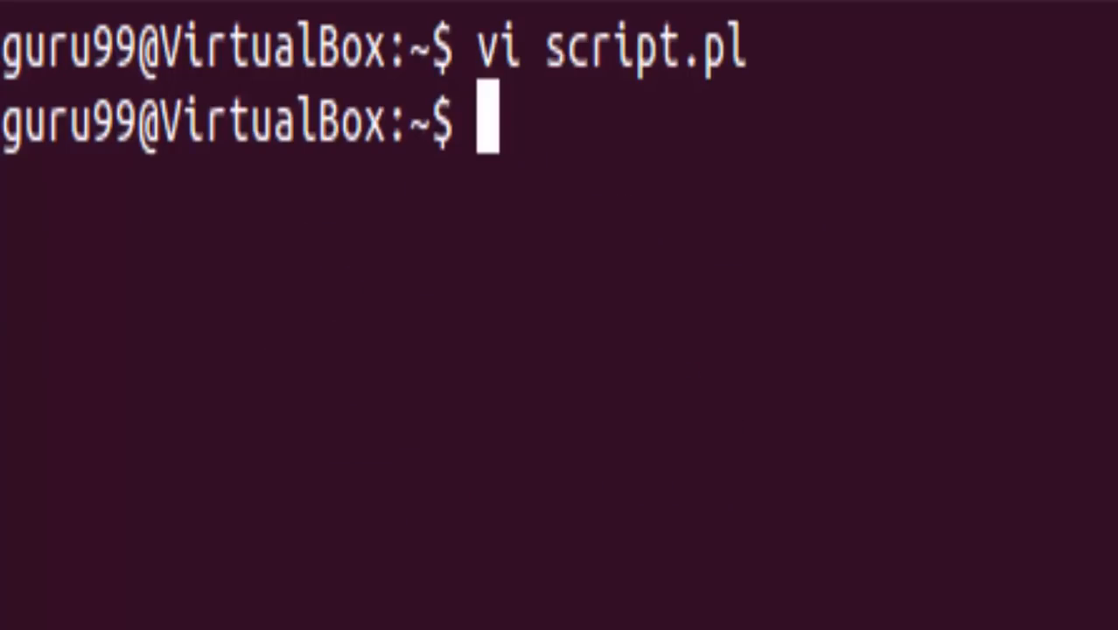
# Step: Run script.pl with perl so it prompts for a name
pyautogui.write('perl')
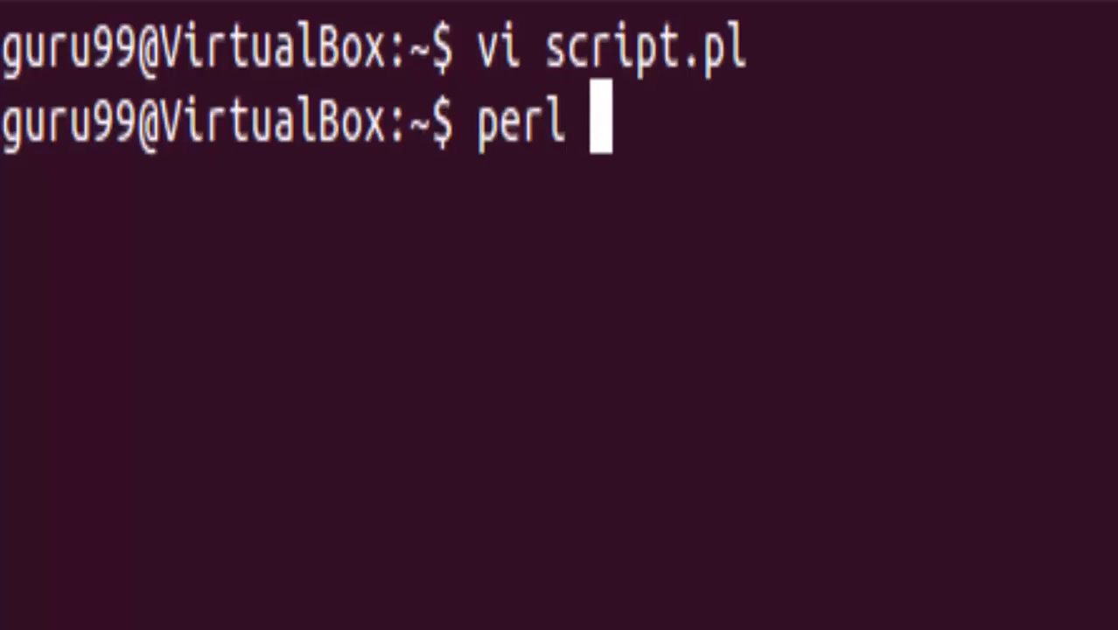
pyautogui.write('script.pl')
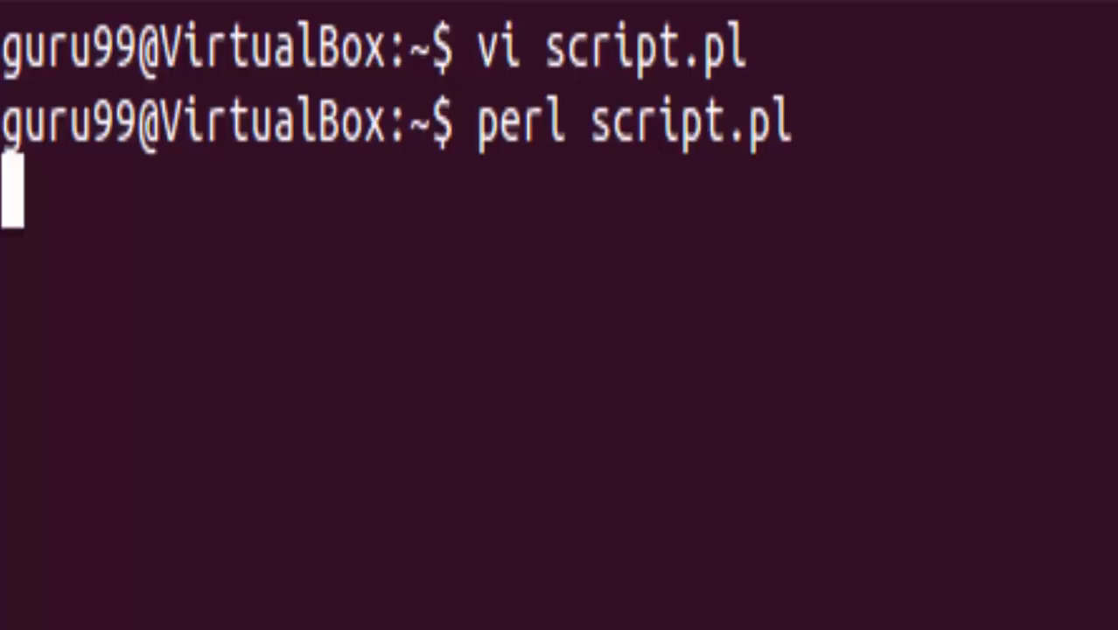
pyautogui.press('Return')
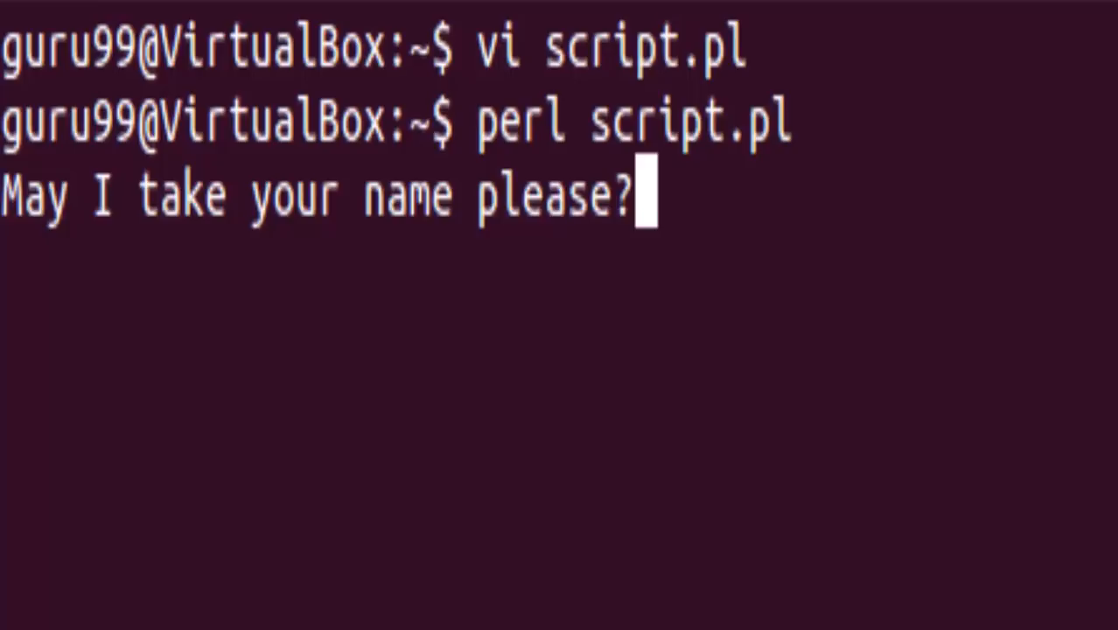
# Step: Answer the prompt with guru99 so the script replies "Thank you guru99"
pyautogui.write('guru')
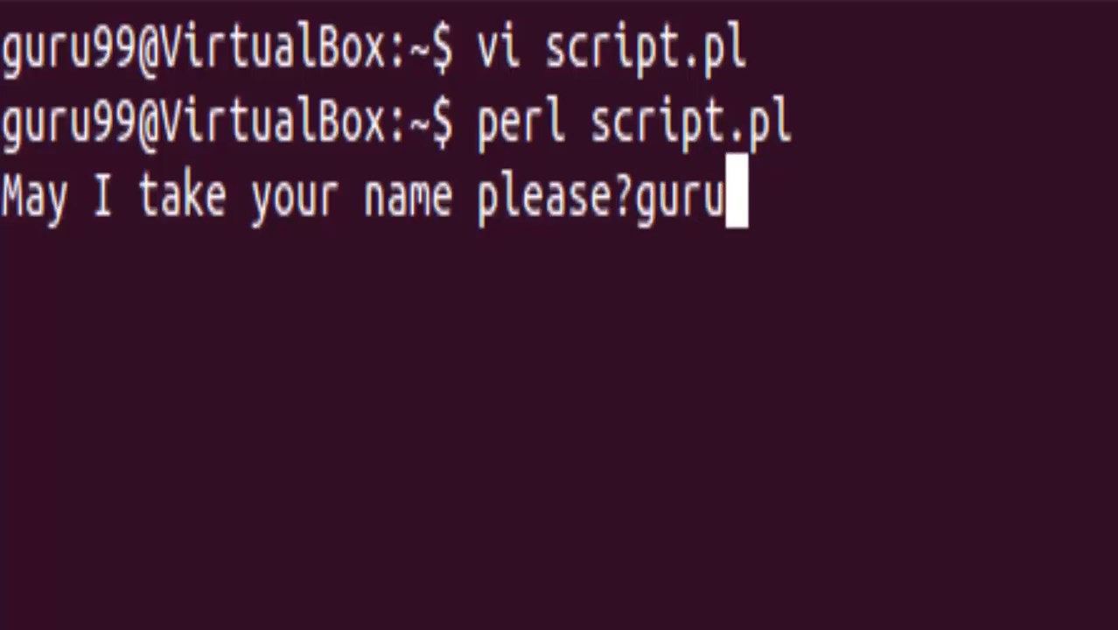
pyautogui.write('99')
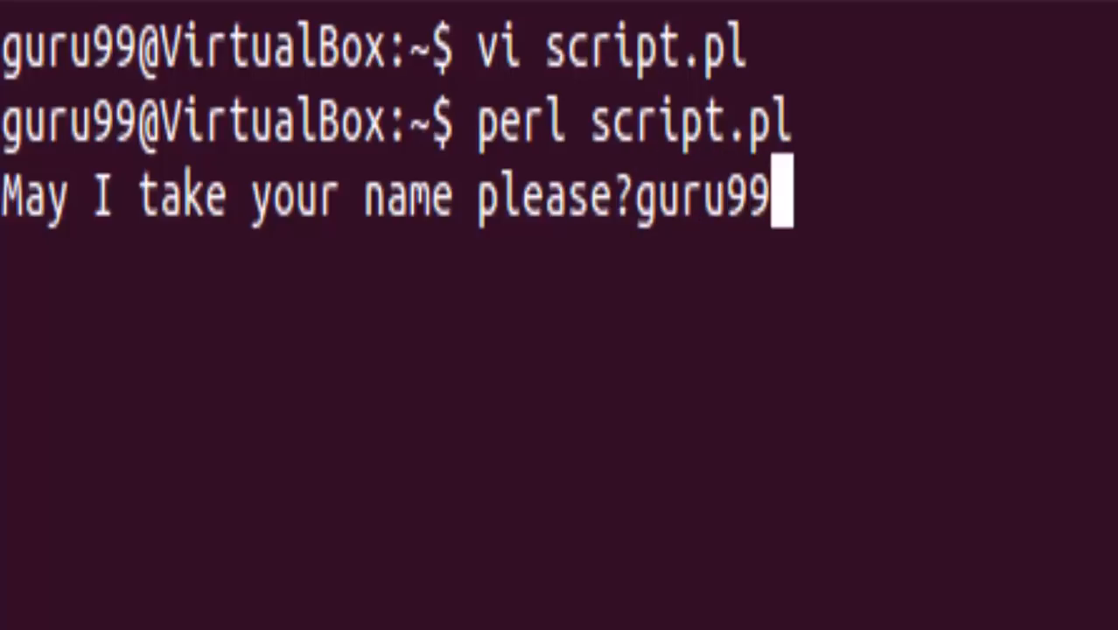
pyautogui.press('Return')
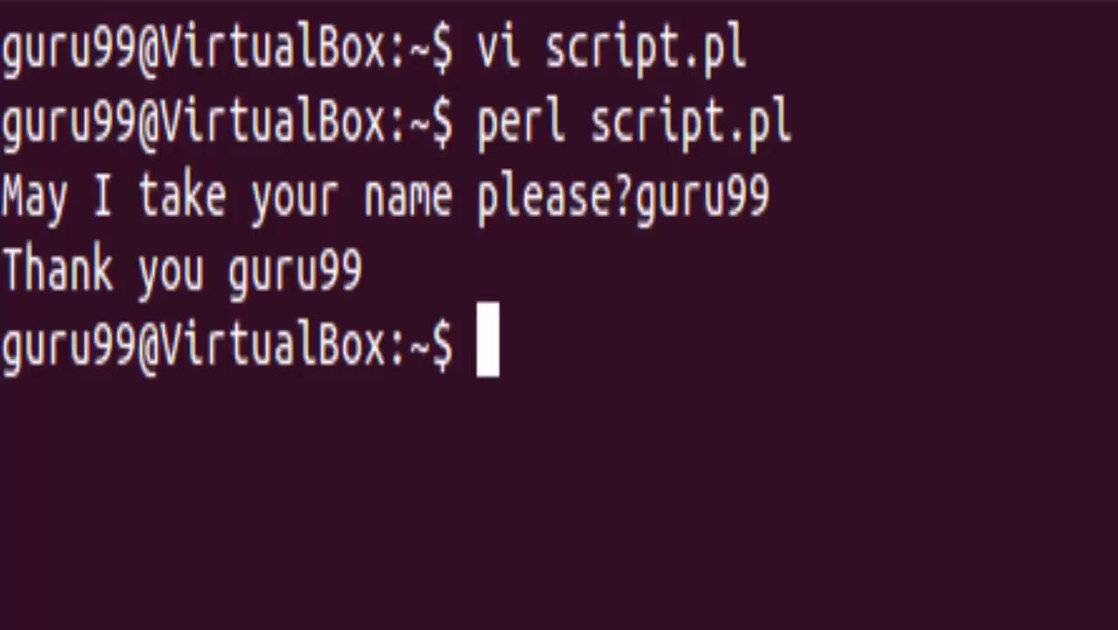